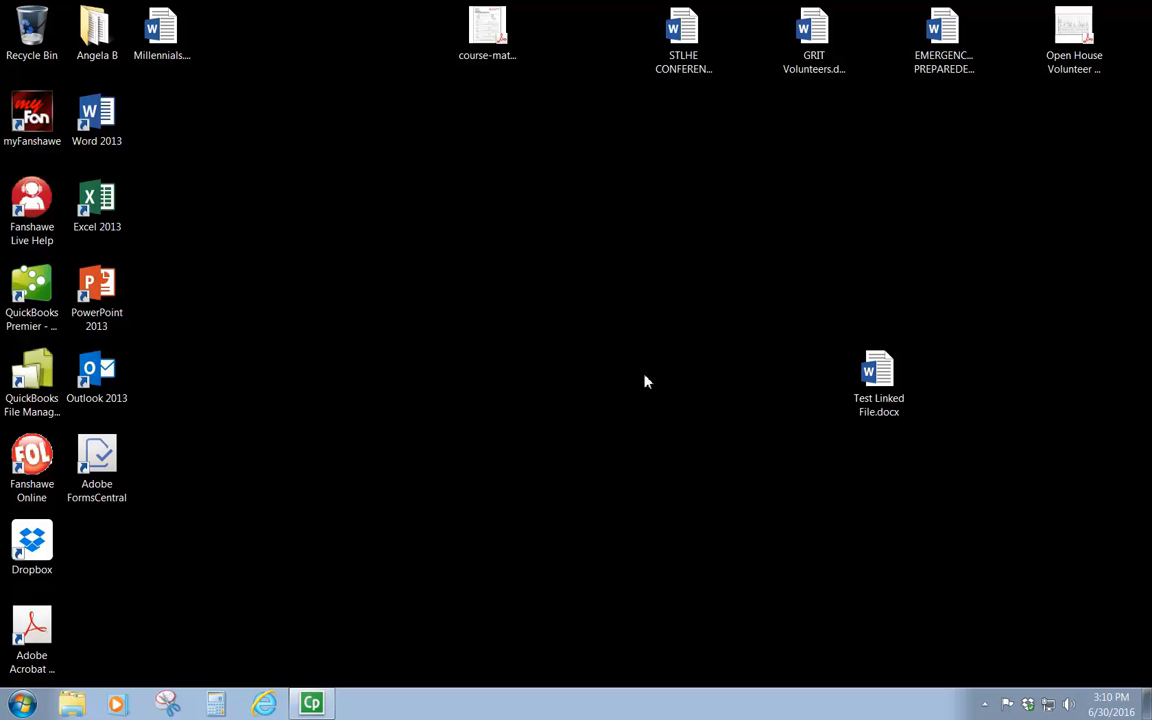
mouse_move(616, 436)
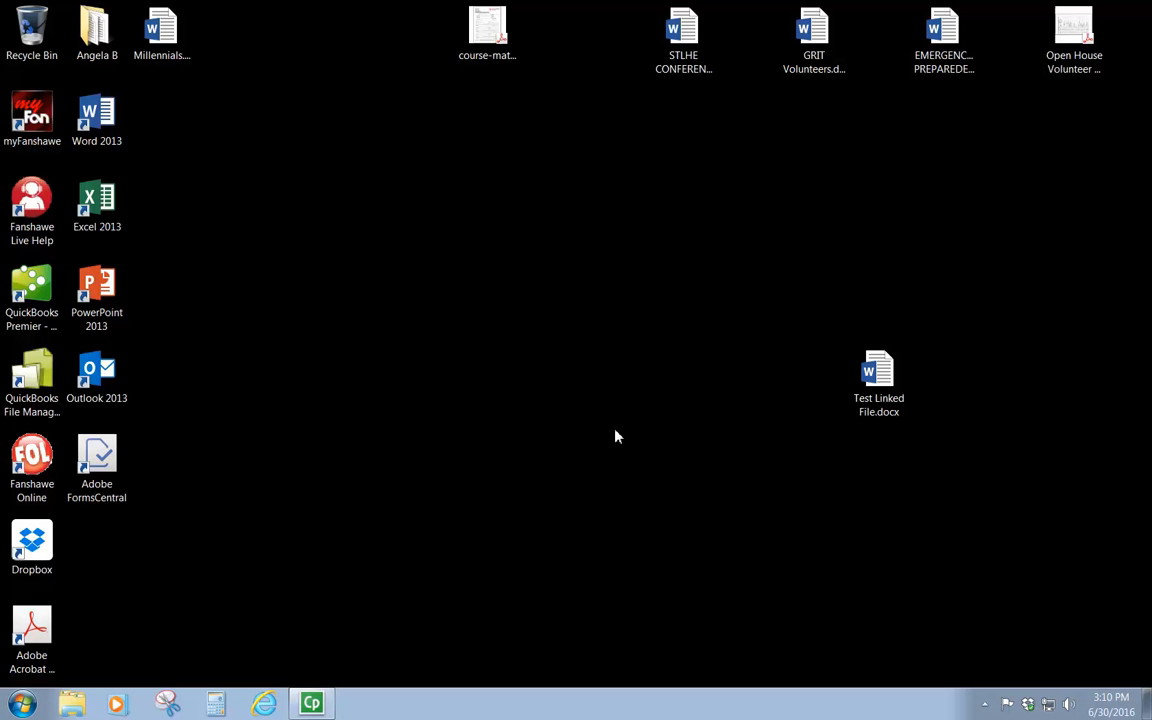
mouse_move(660, 456)
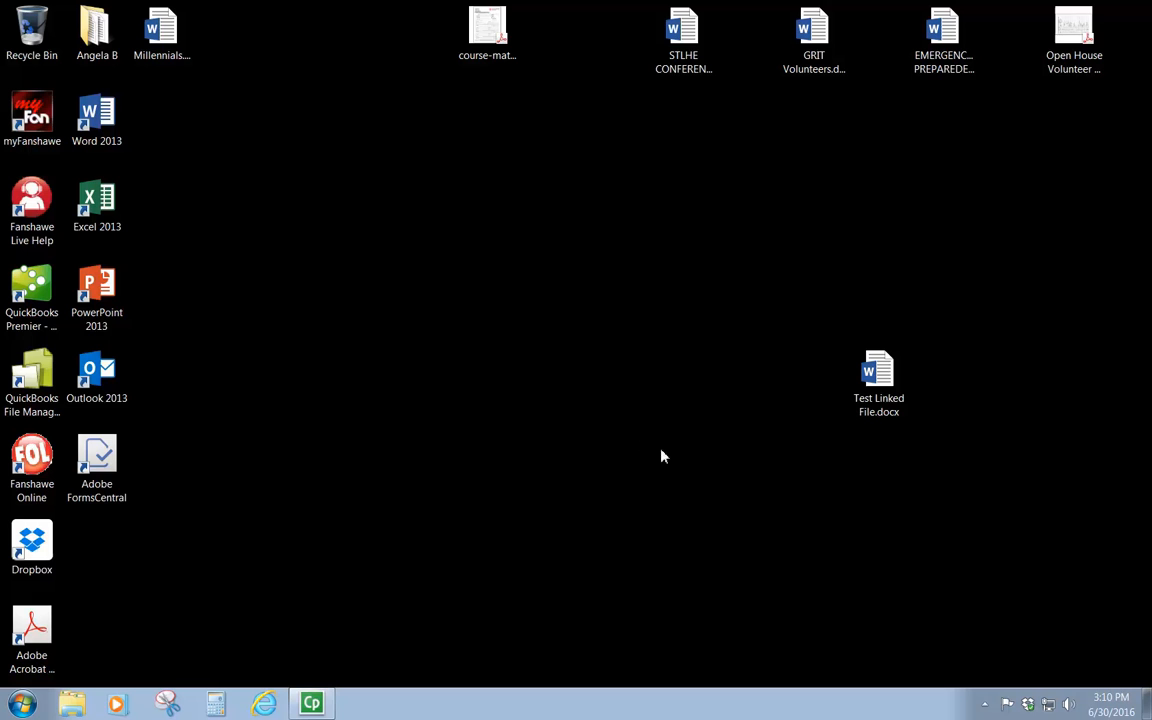
mouse_move(924, 502)
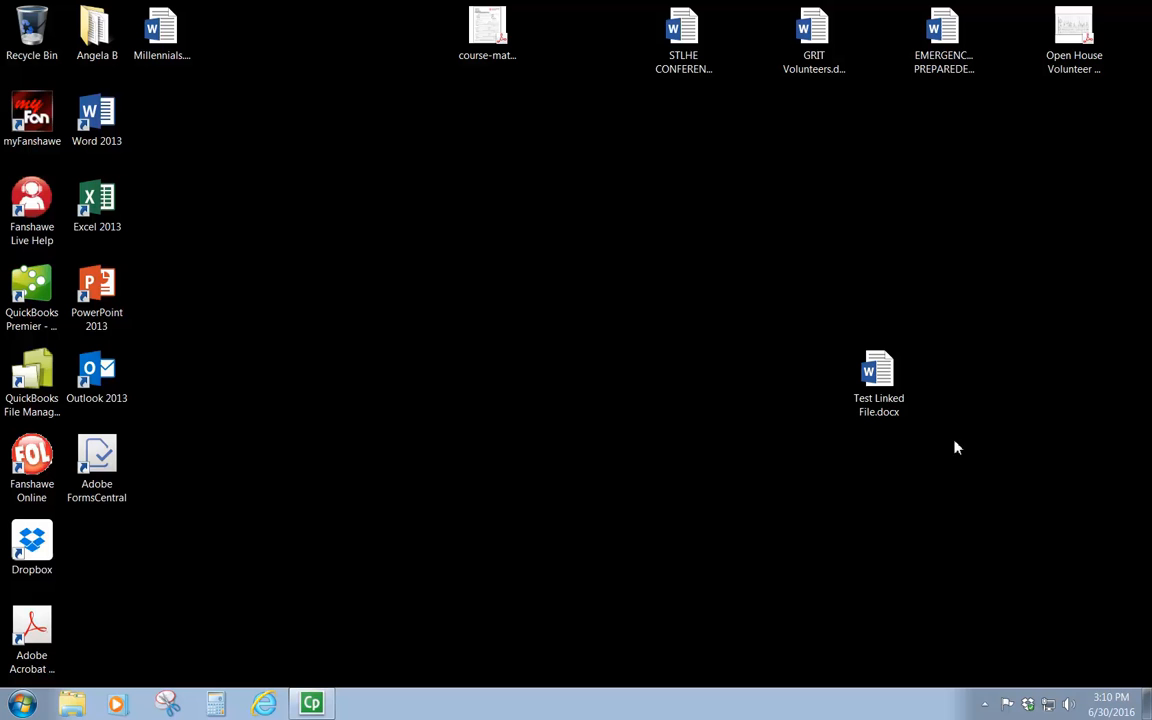
mouse_move(976, 396)
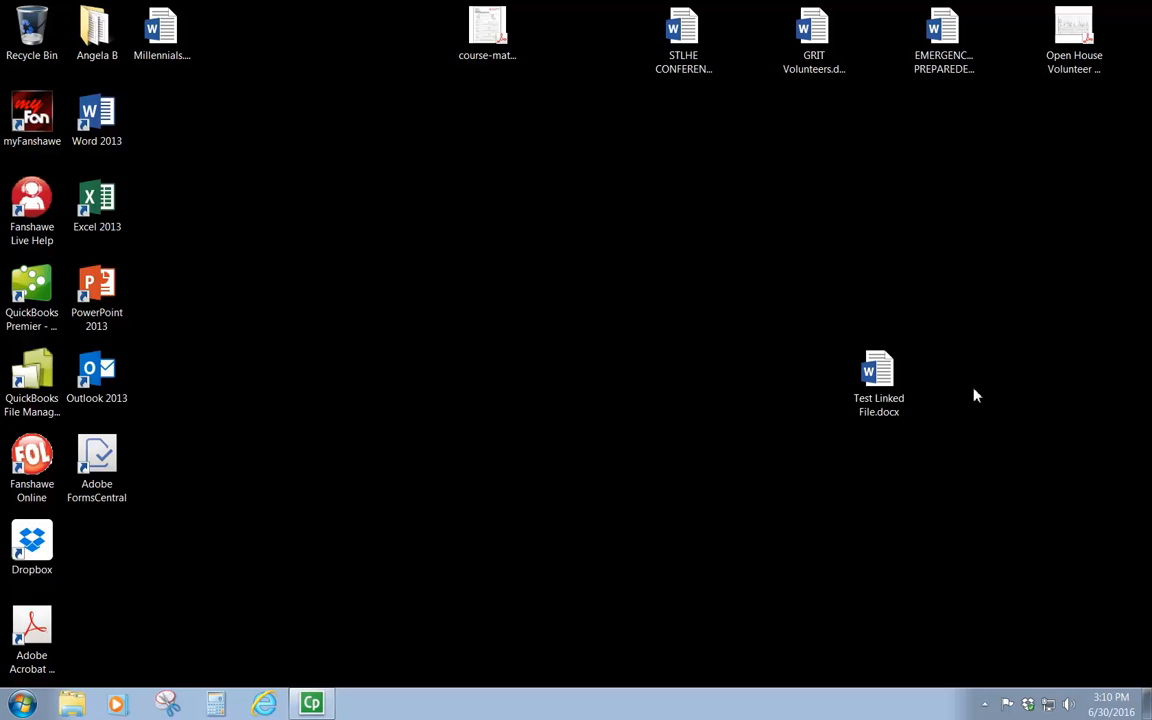
Open Test Linked File.docx from the desktop, declining the prompt to update linked files.
left_click(878, 376)
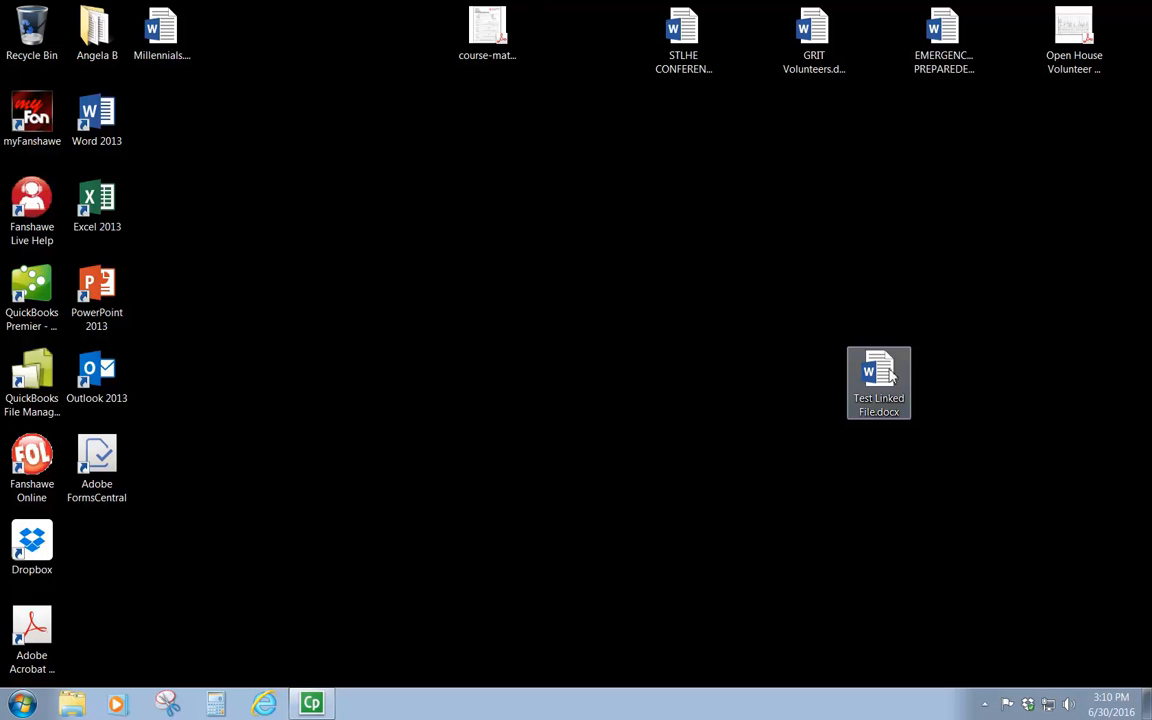
double_click(878, 384)
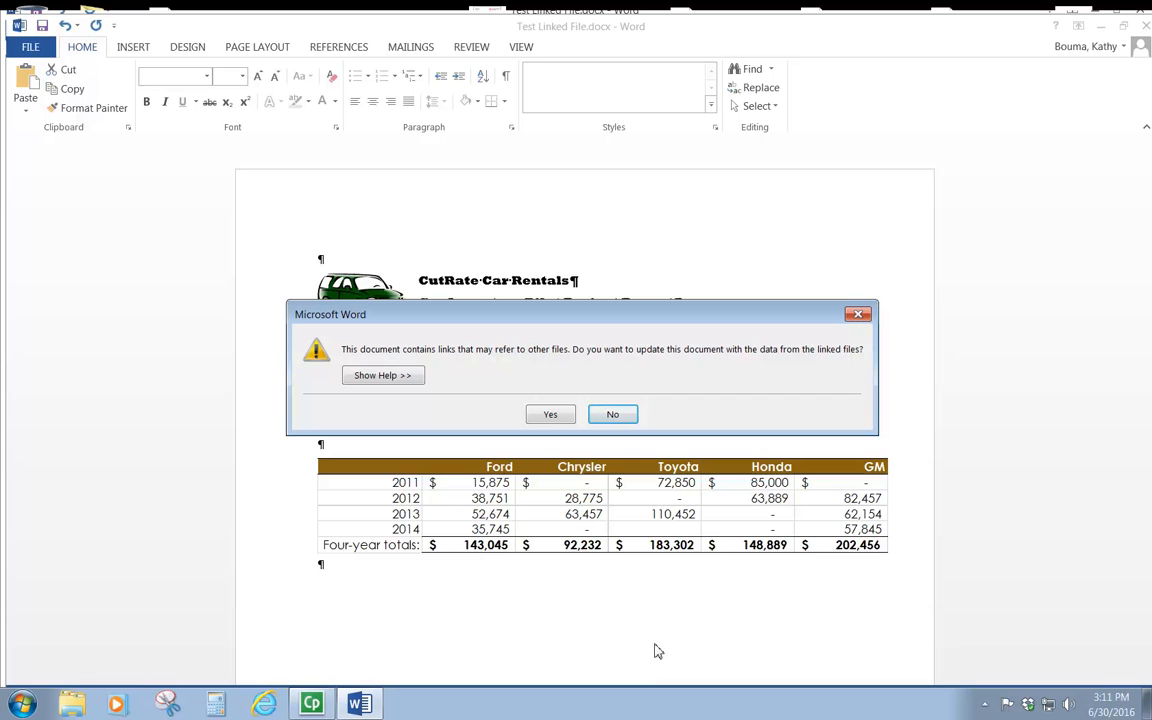
mouse_move(436, 630)
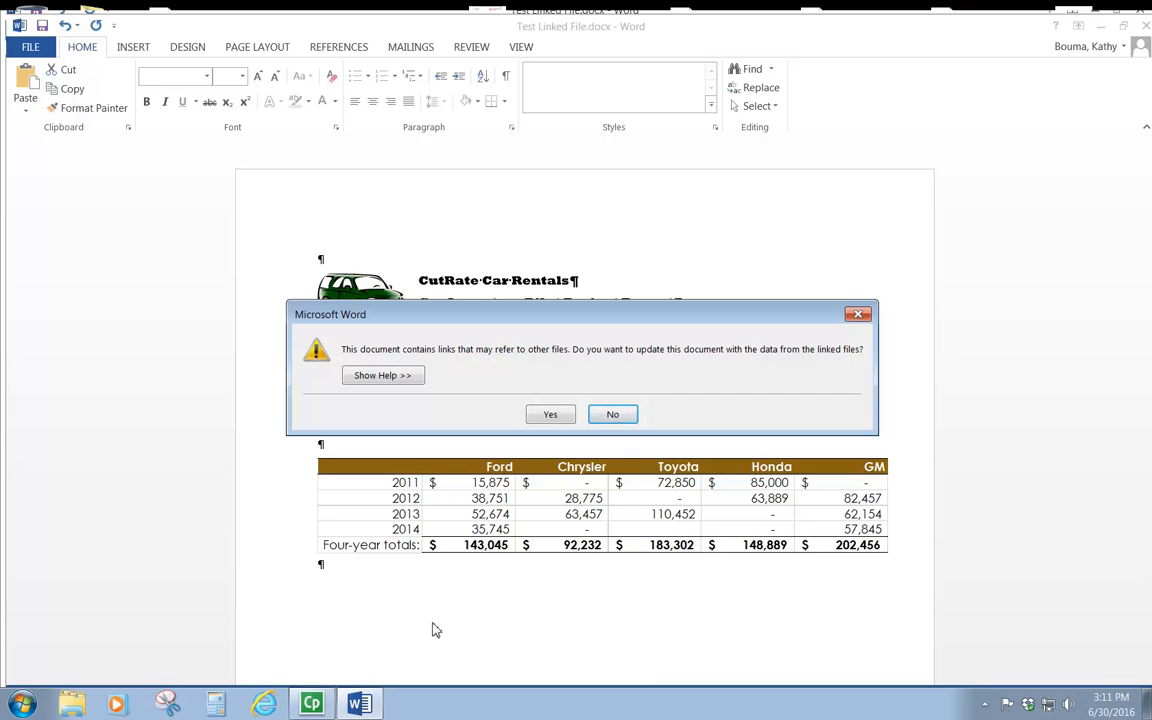
mouse_move(212, 464)
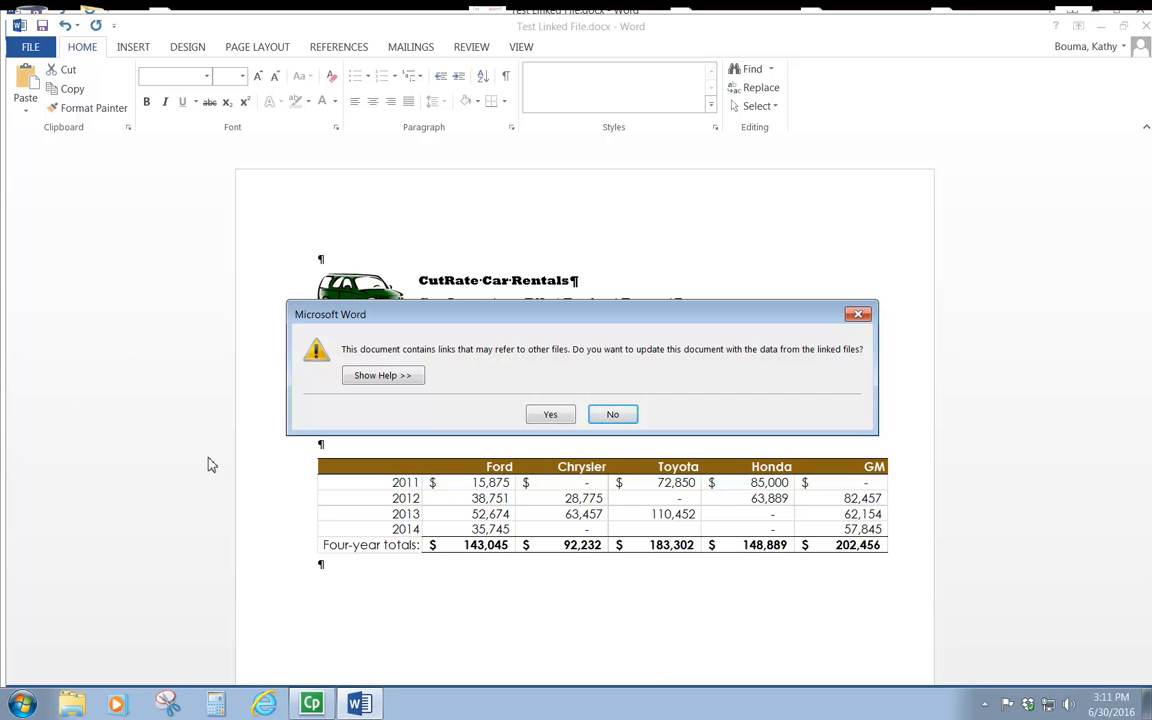
mouse_move(676, 584)
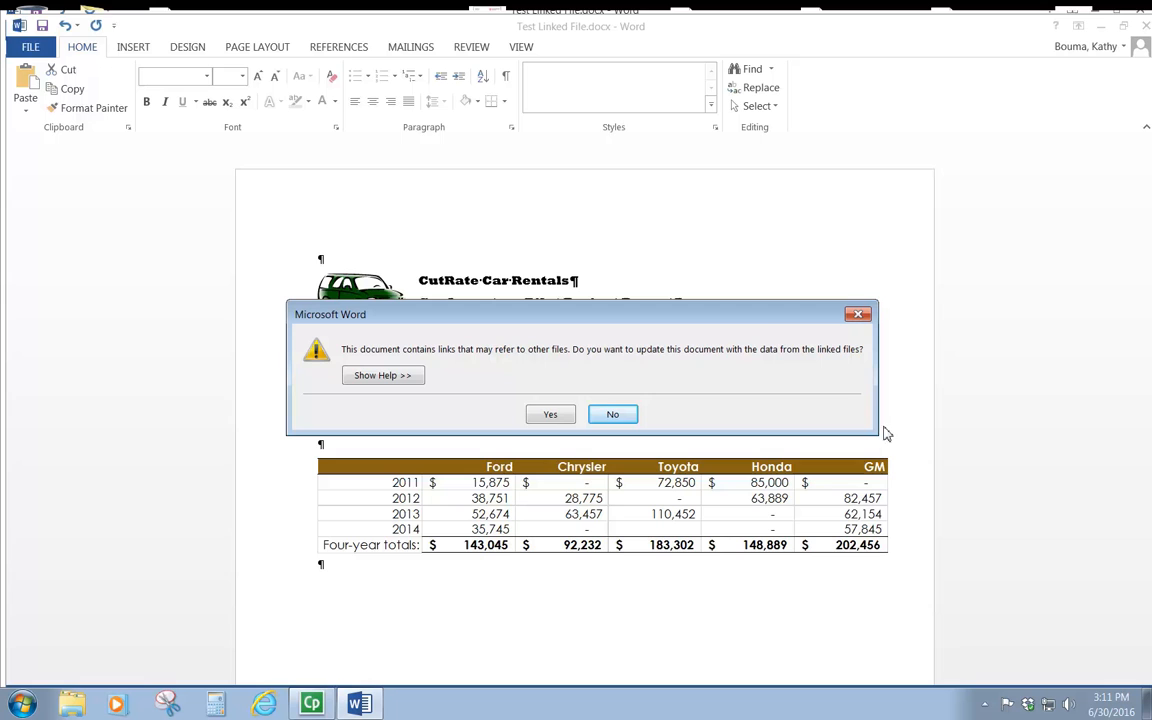
mouse_move(850, 376)
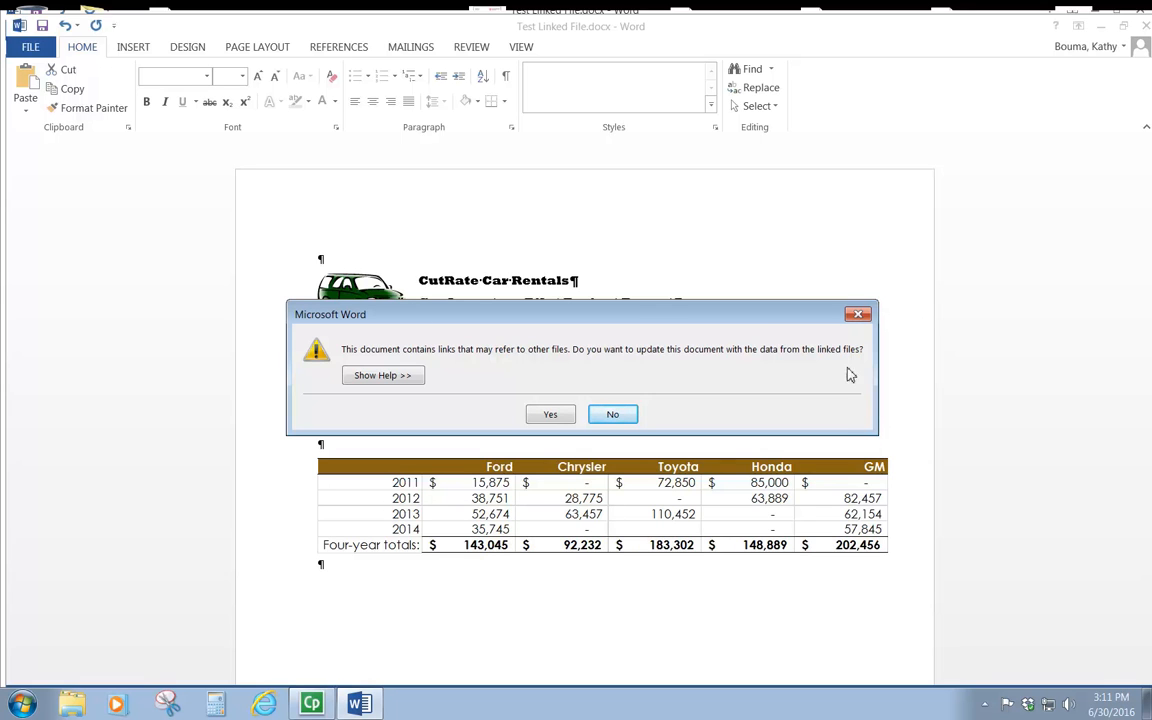
mouse_move(838, 432)
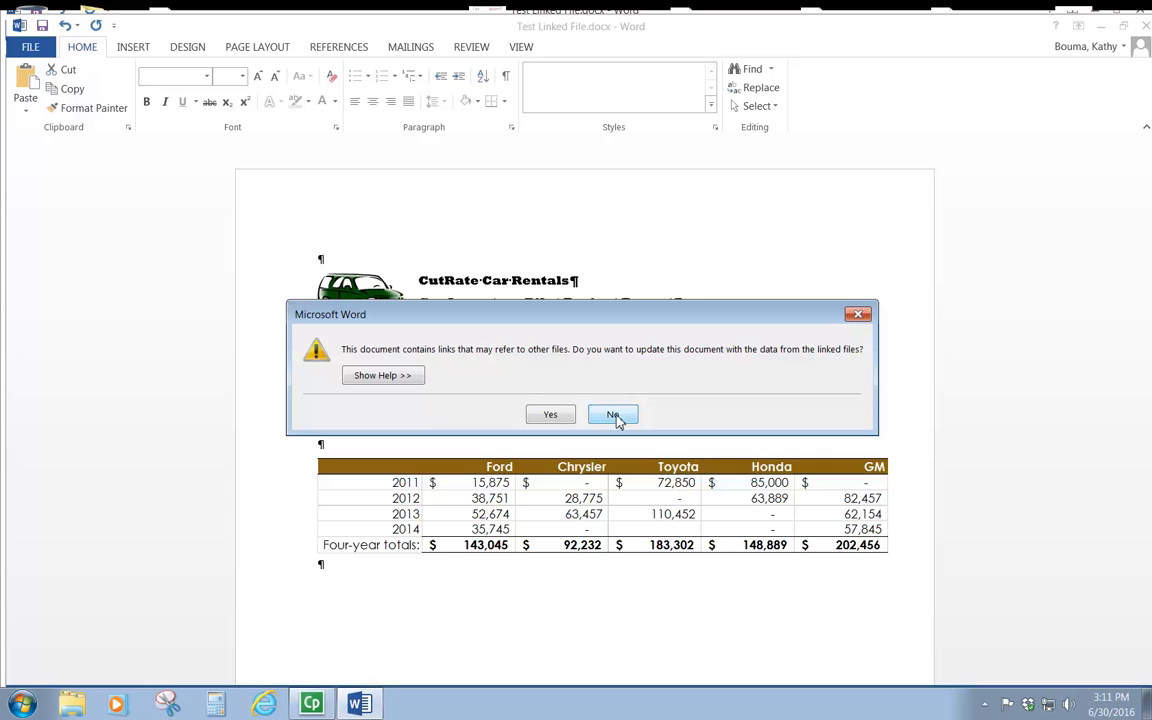
left_click(612, 414)
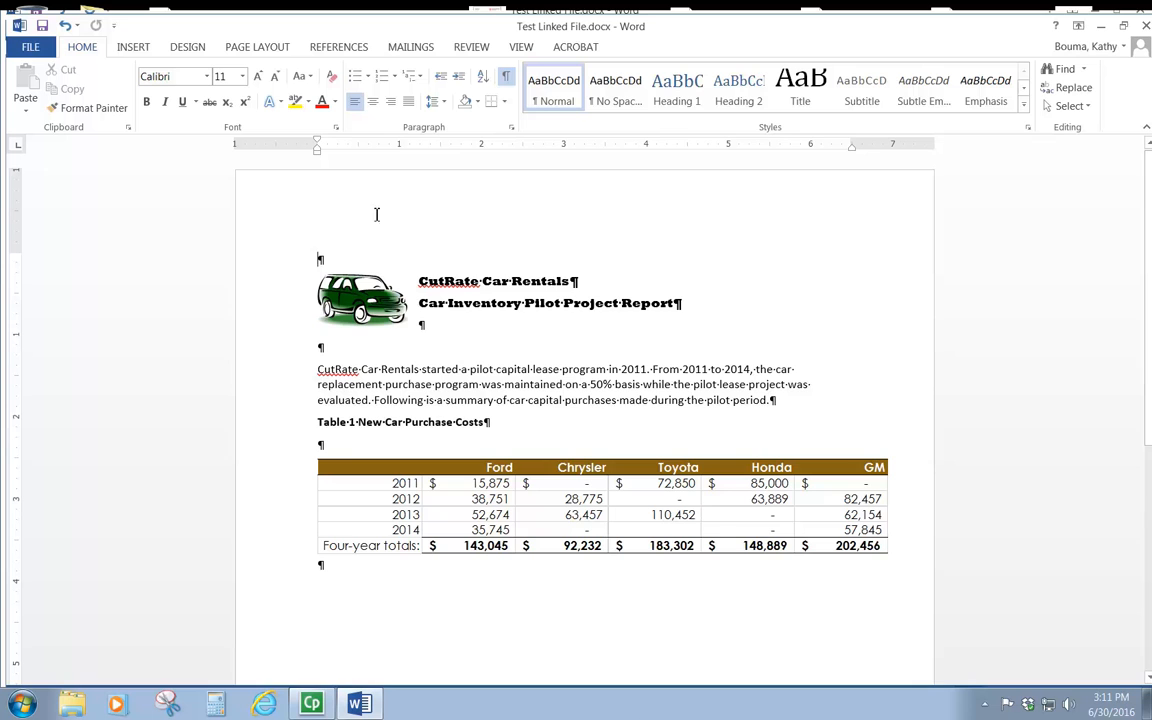
mouse_move(600, 396)
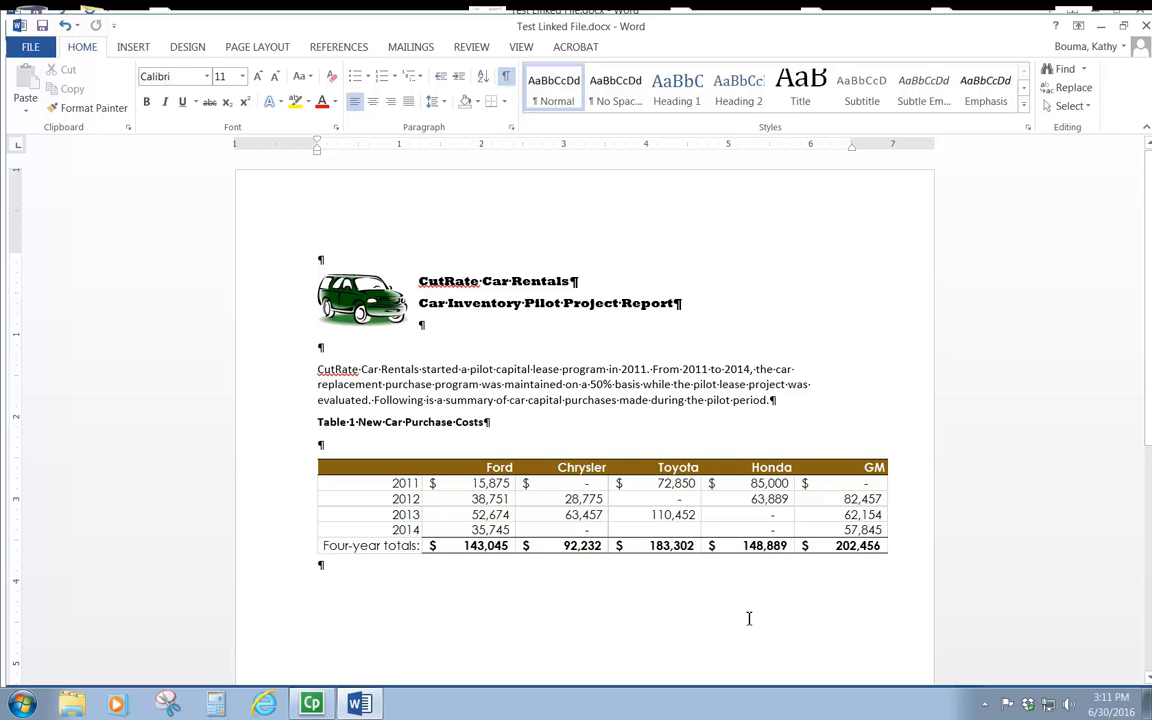
mouse_move(732, 592)
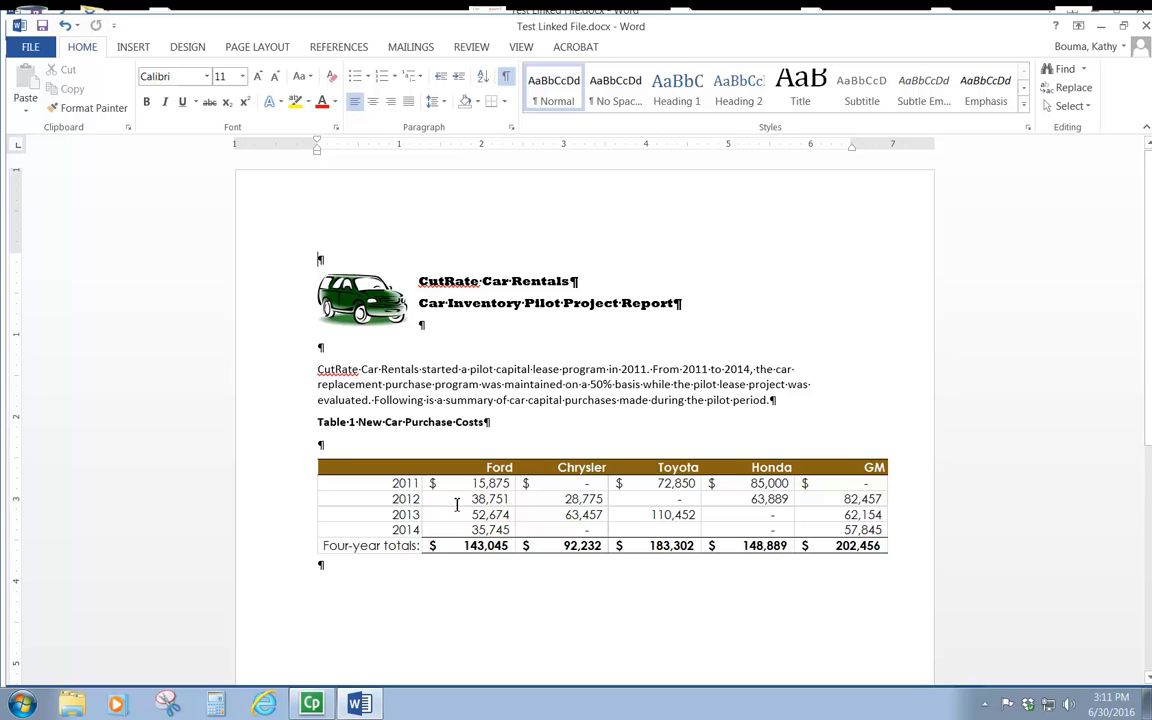
mouse_move(542, 508)
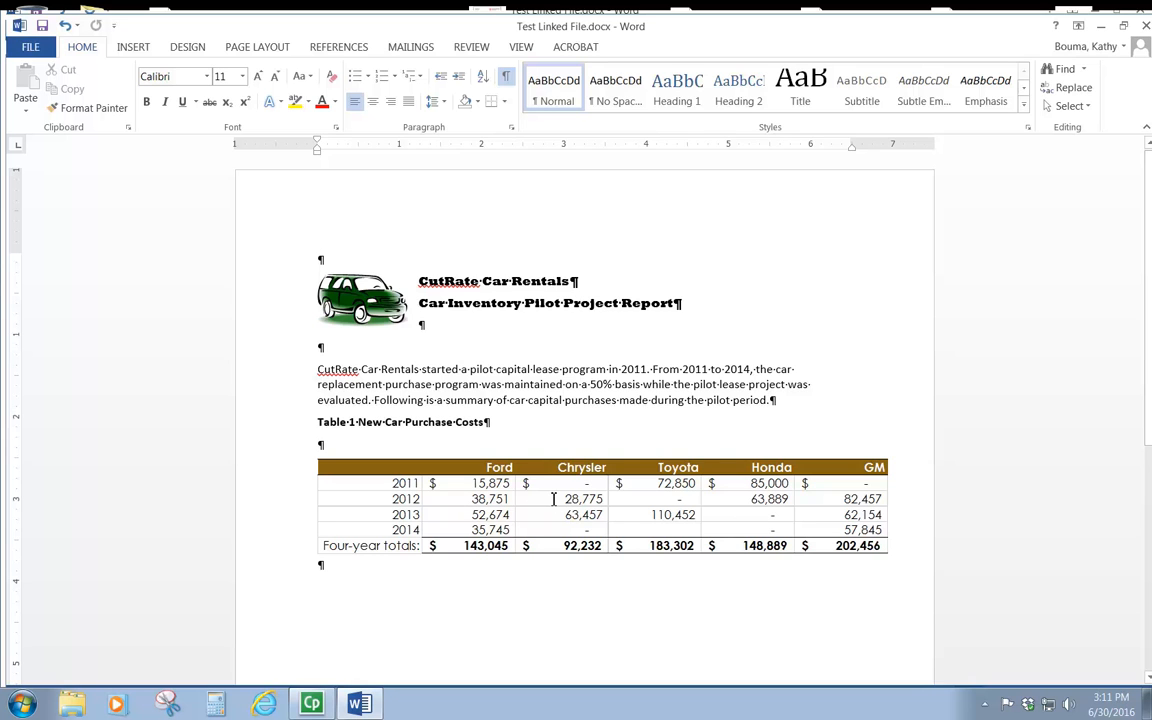
Show the context menu for the linked New Car Purchase Costs table.
right_click(556, 504)
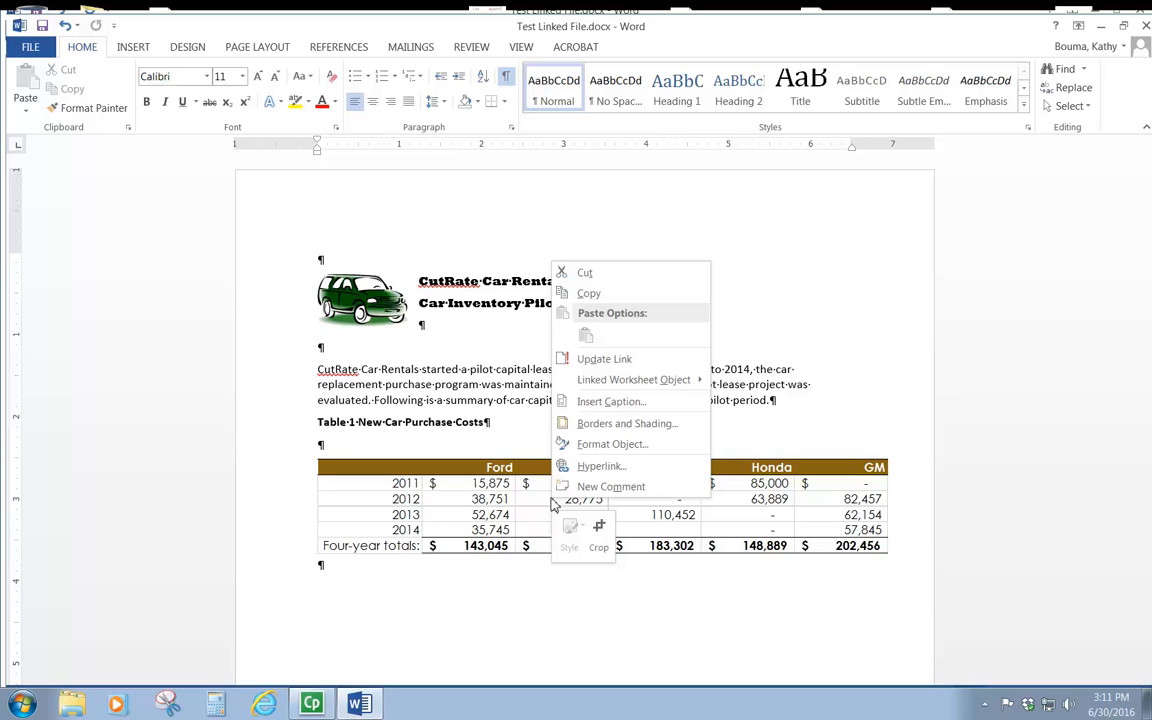
mouse_move(634, 380)
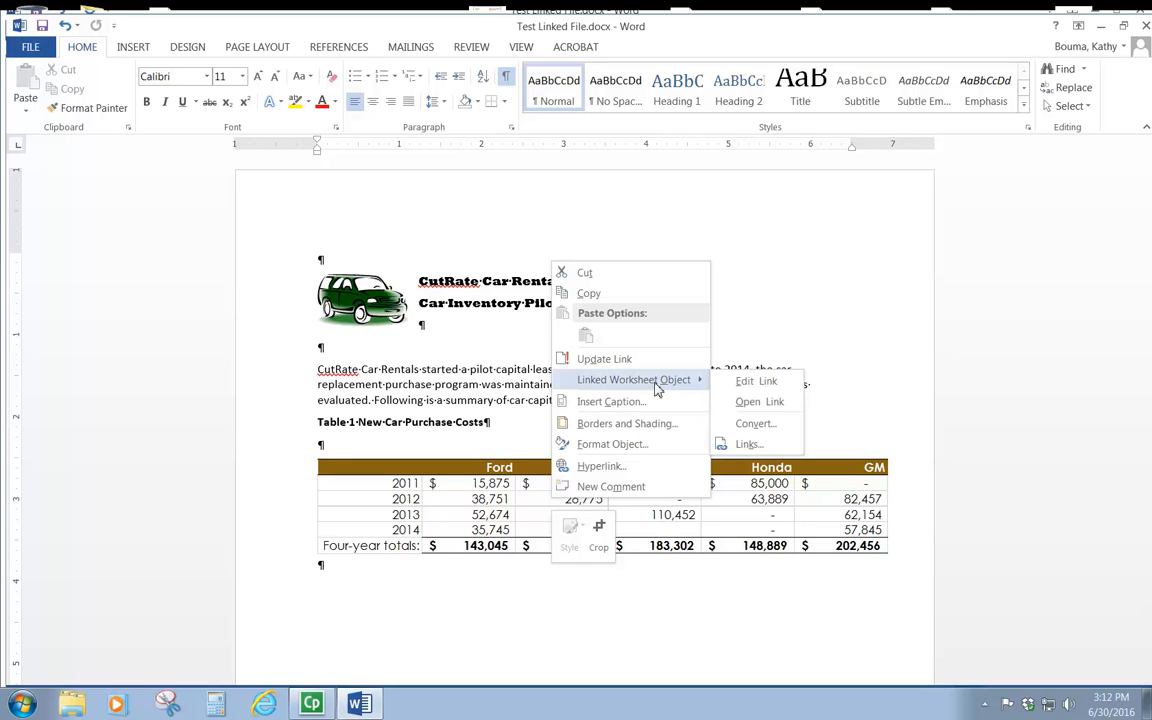
mouse_move(756, 424)
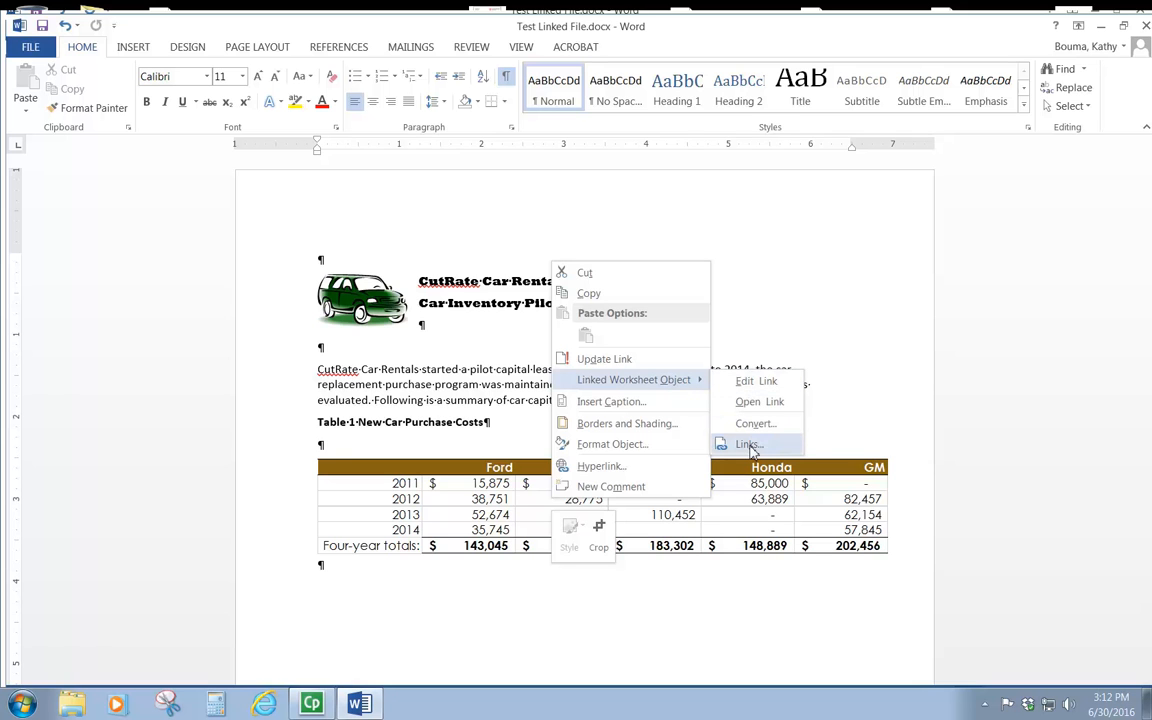
Open the Links dialog listing CRInventory.xlsx as the table's automatic source.
left_click(748, 444)
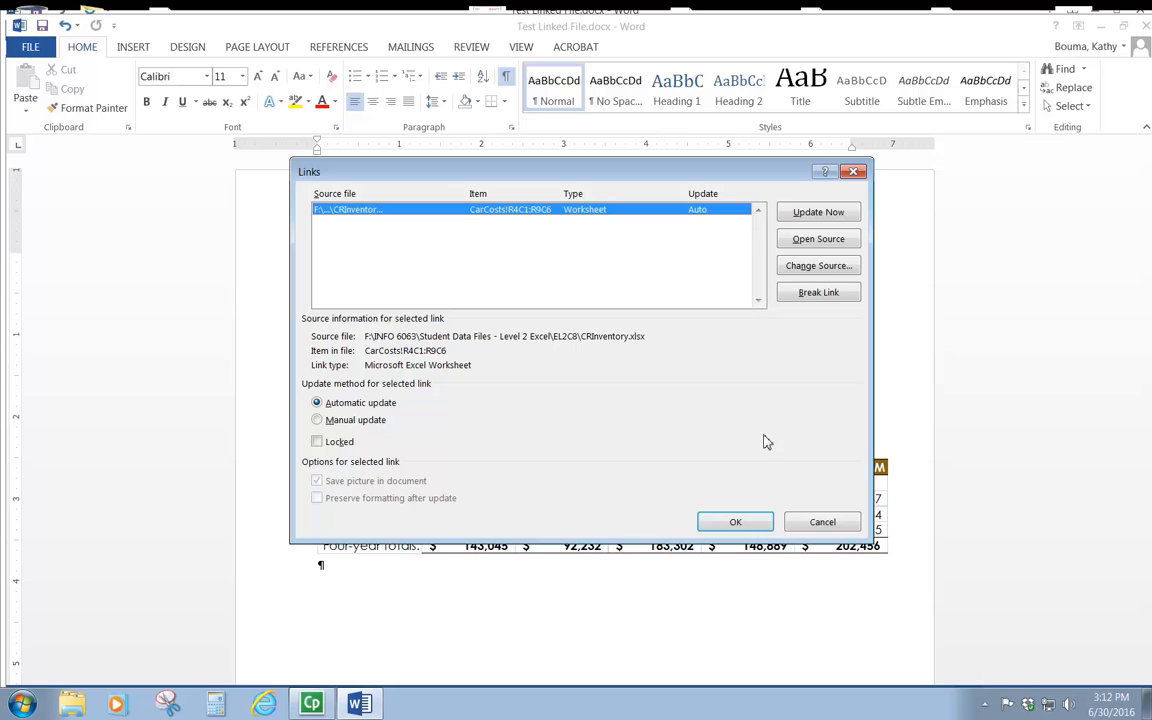
mouse_move(668, 488)
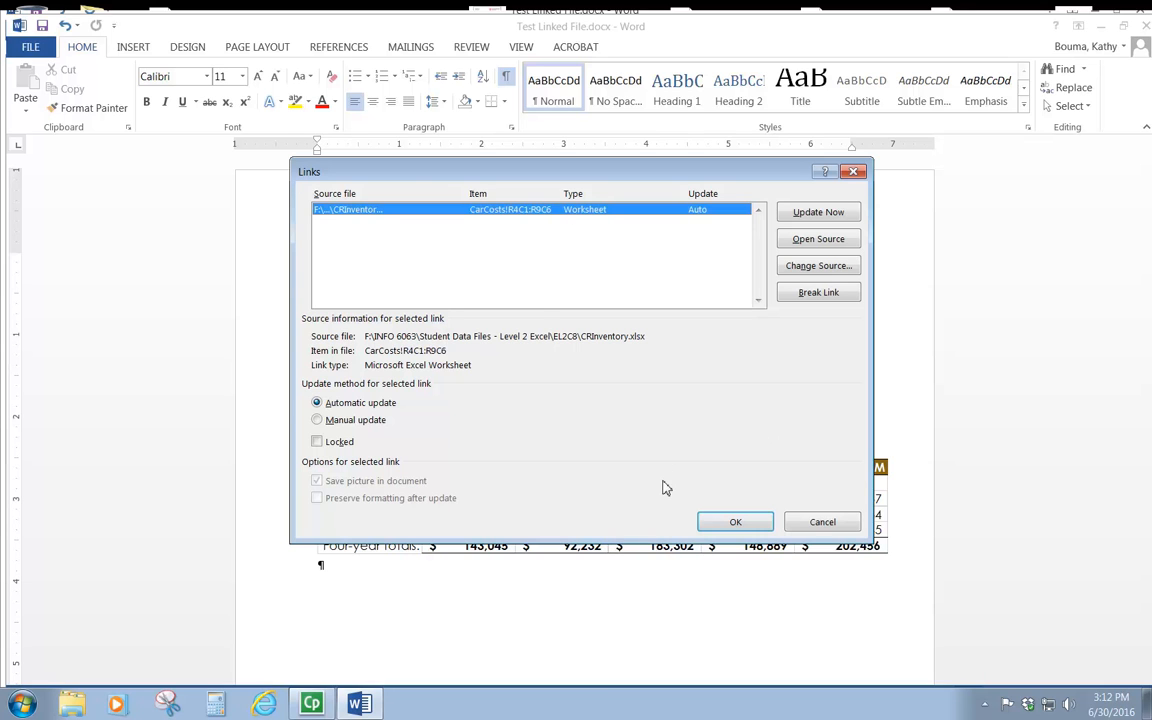
mouse_move(528, 216)
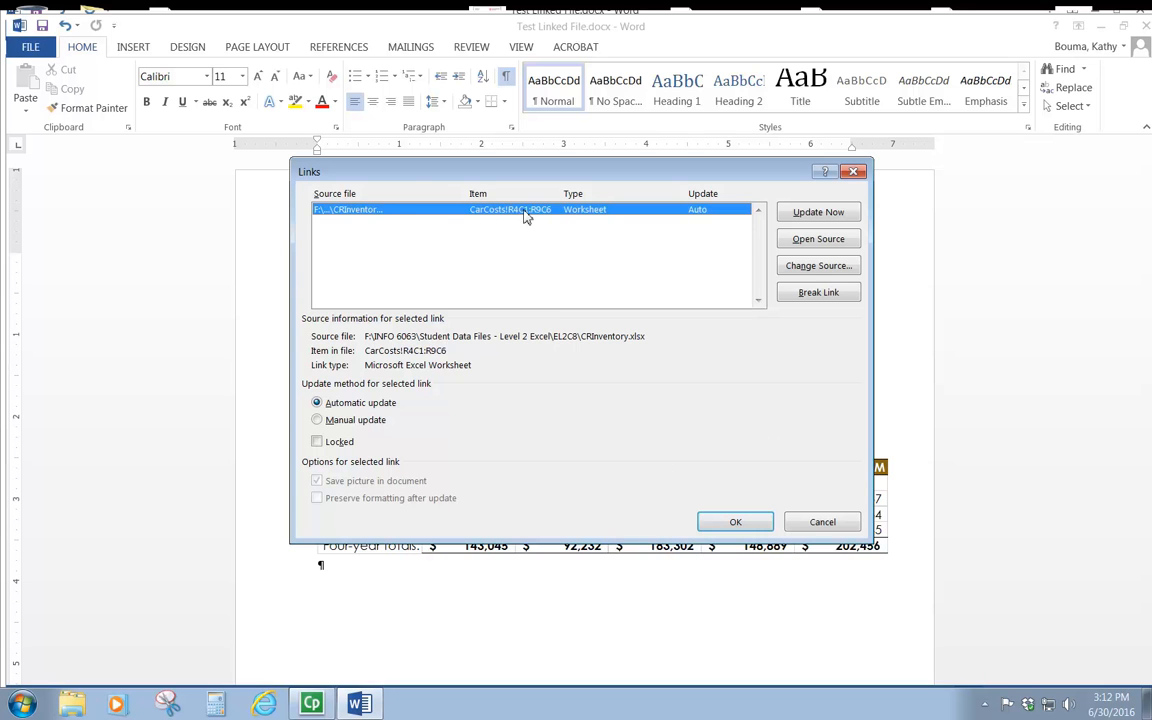
mouse_move(372, 216)
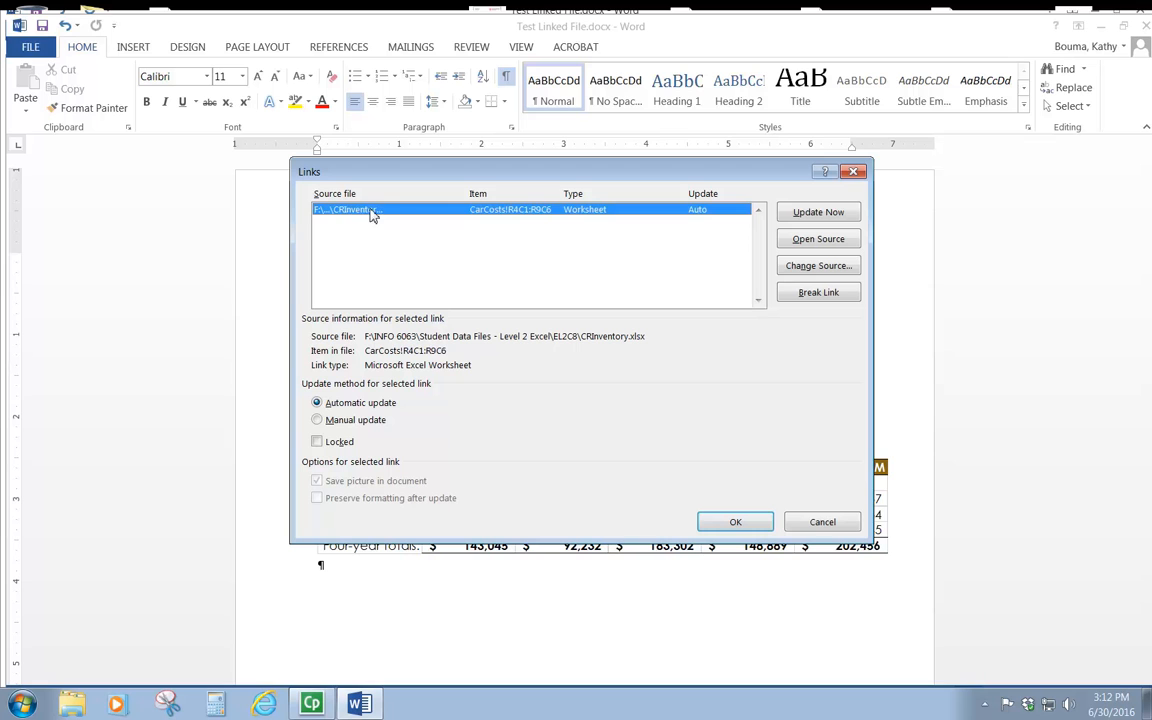
mouse_move(652, 222)
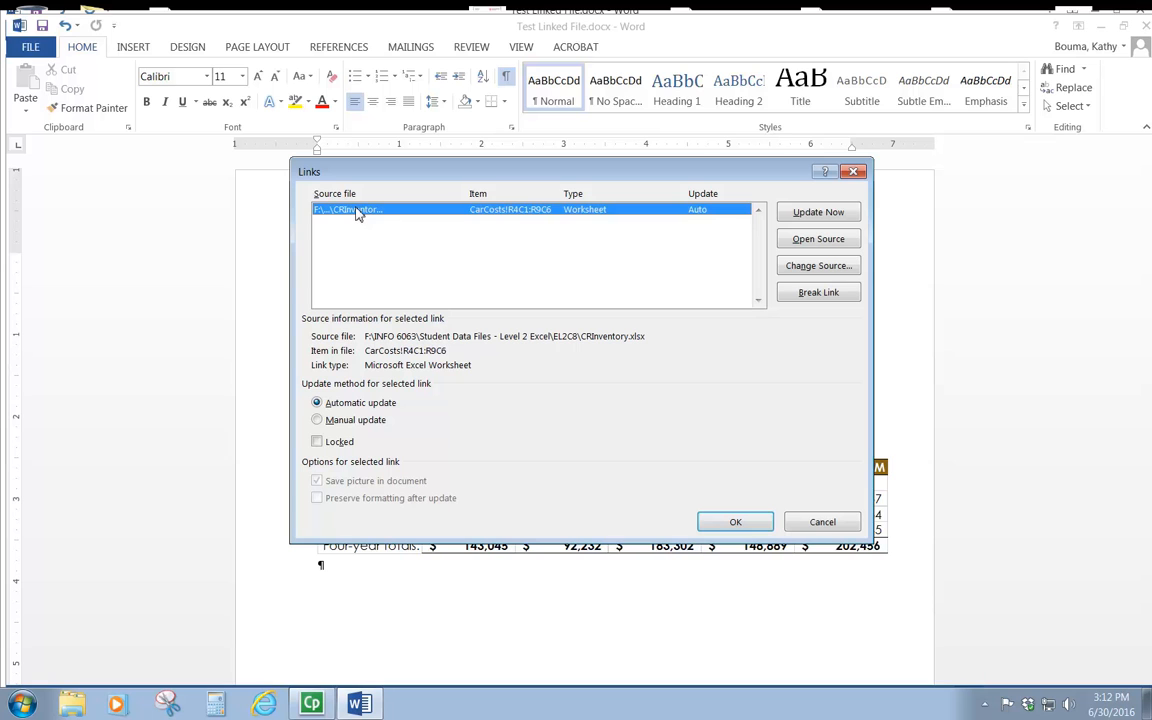
mouse_move(340, 276)
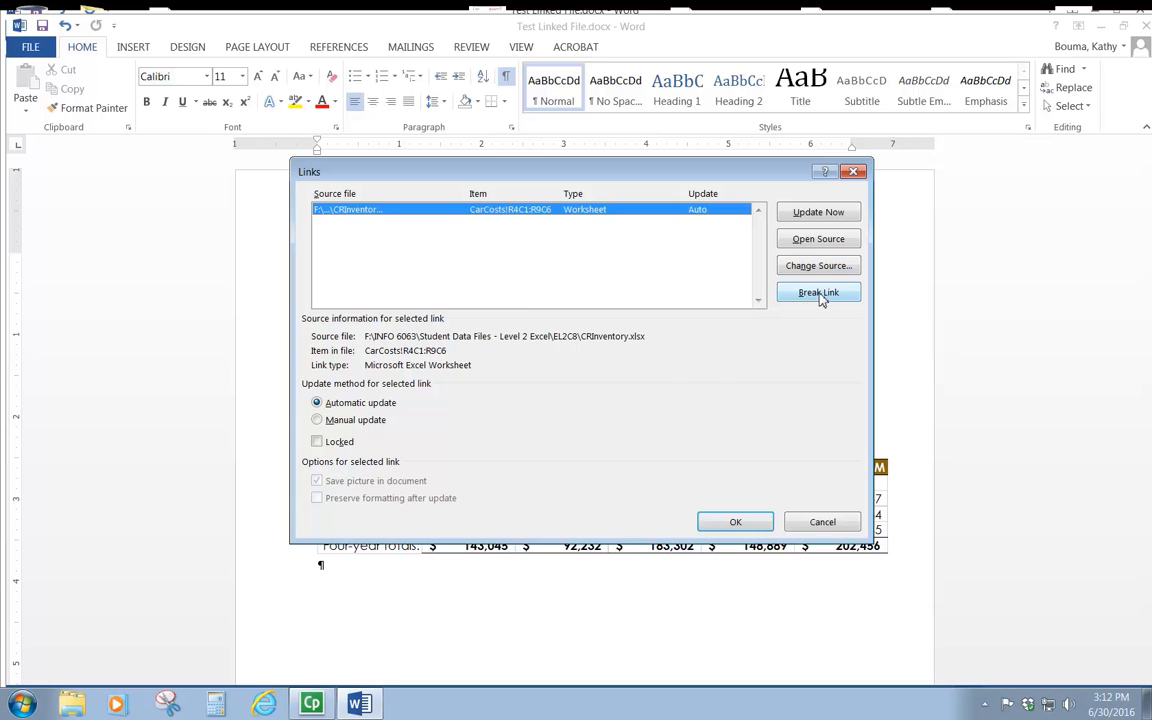
Break the CRInventory.xlsx link for the cost table and confirm it.
left_click(818, 292)
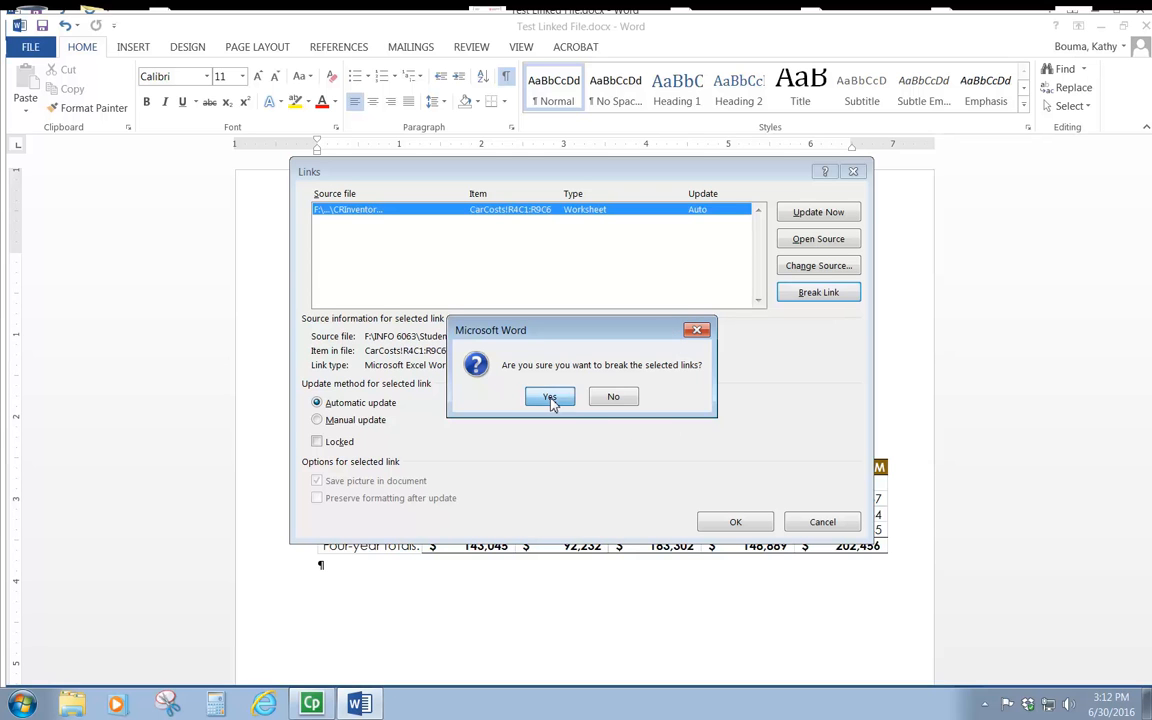
left_click(548, 396)
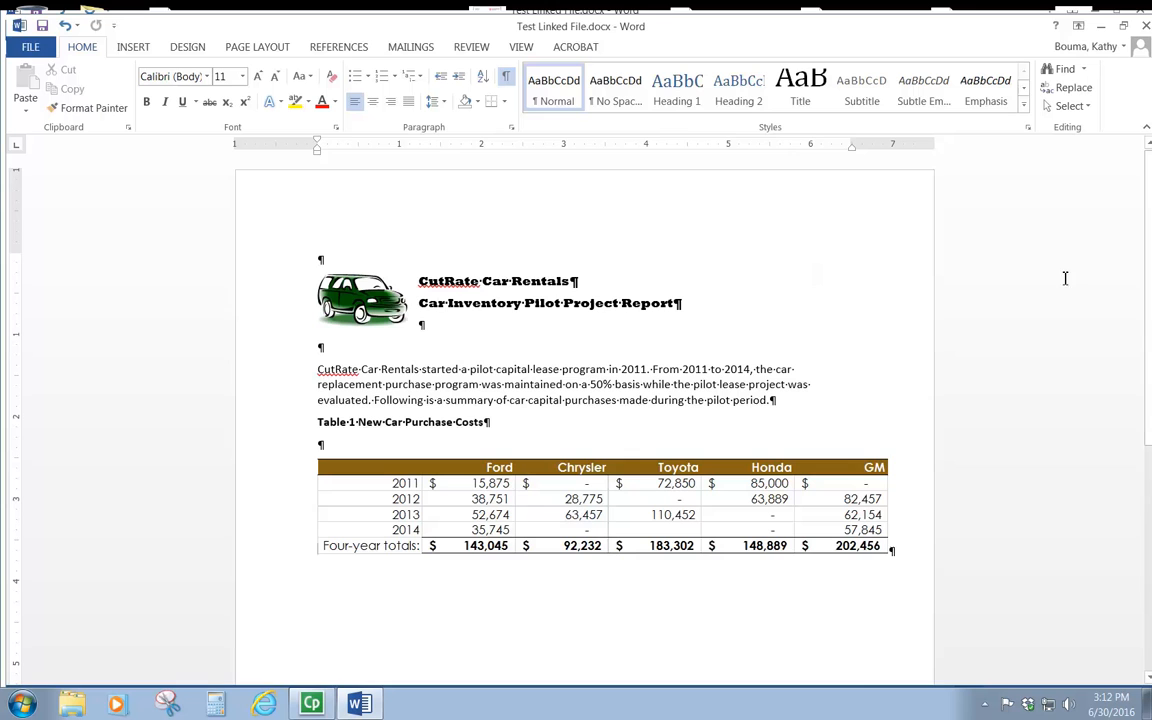
Check the table is now a picture, close the report and reopen Test Linked File from the desktop.
left_click(574, 514)
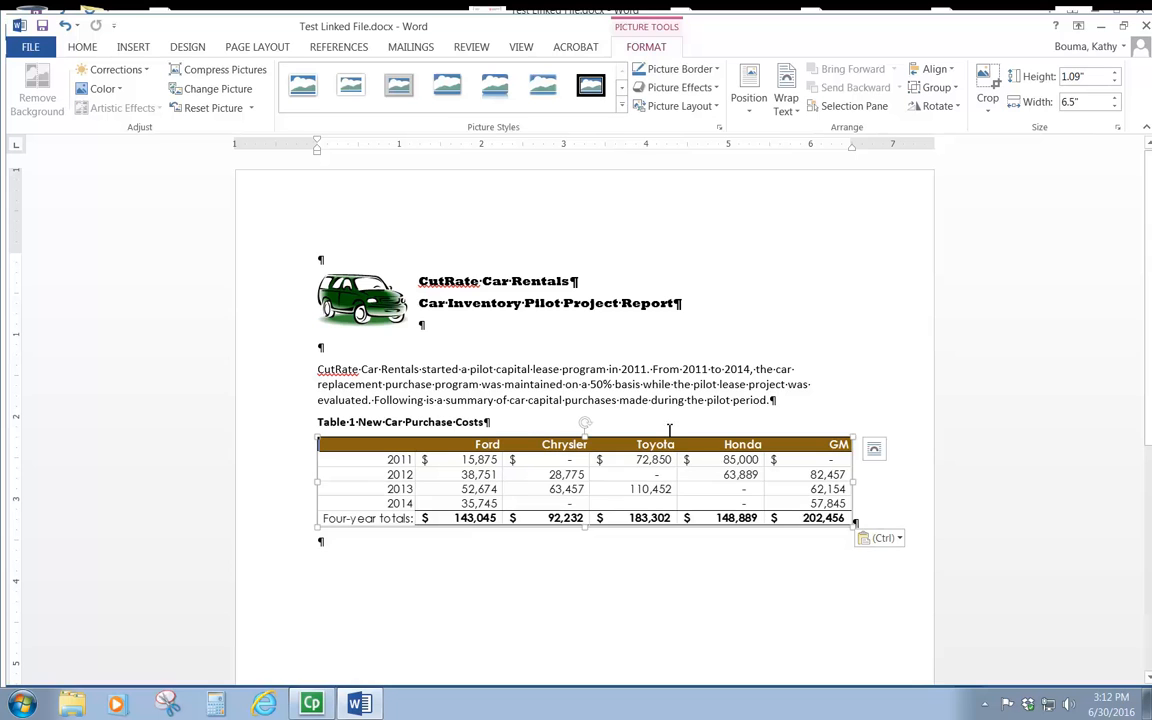
mouse_move(696, 556)
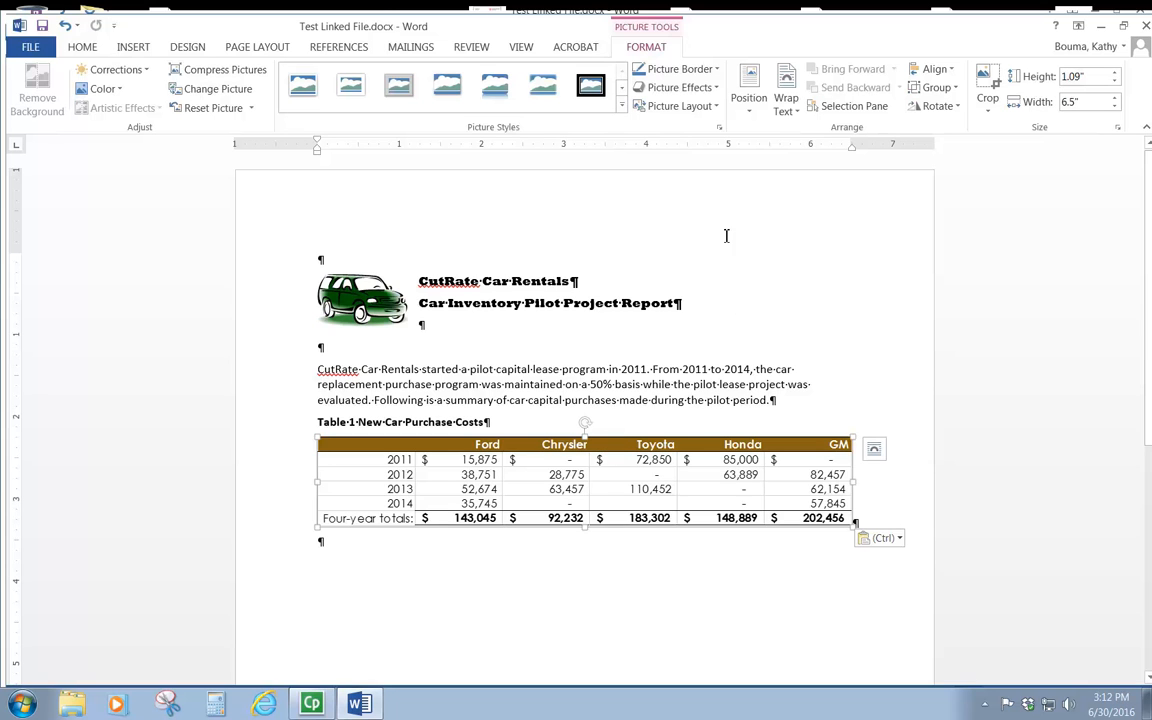
mouse_move(636, 700)
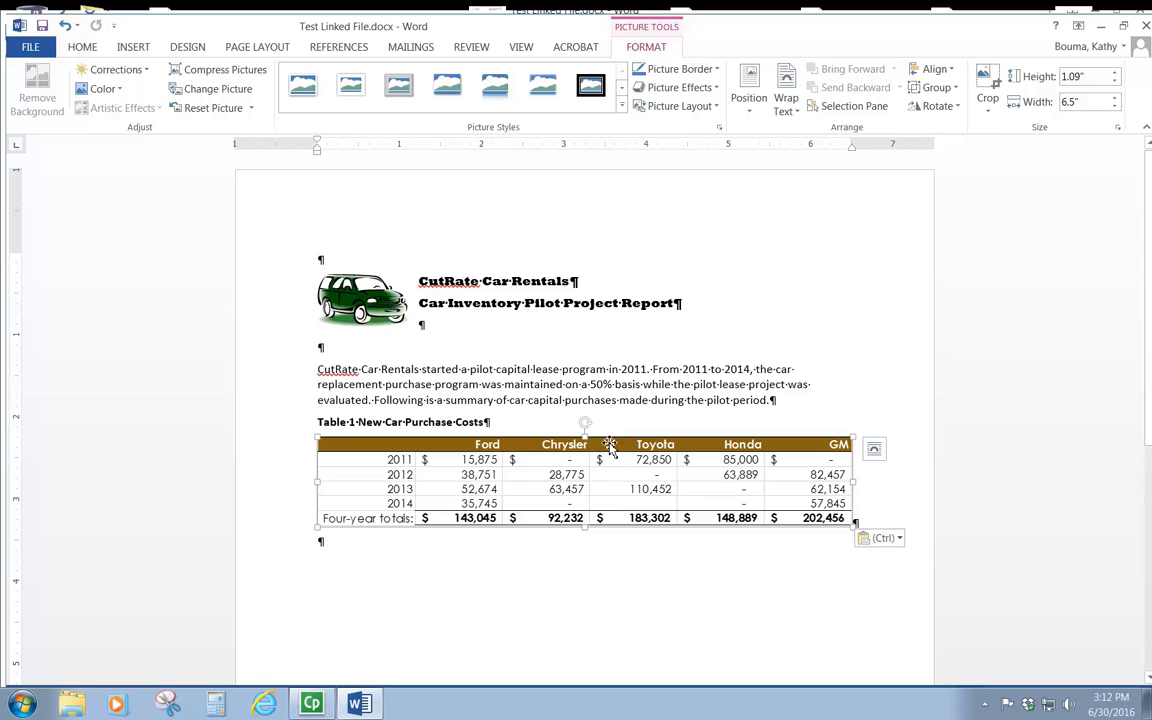
left_click(512, 218)
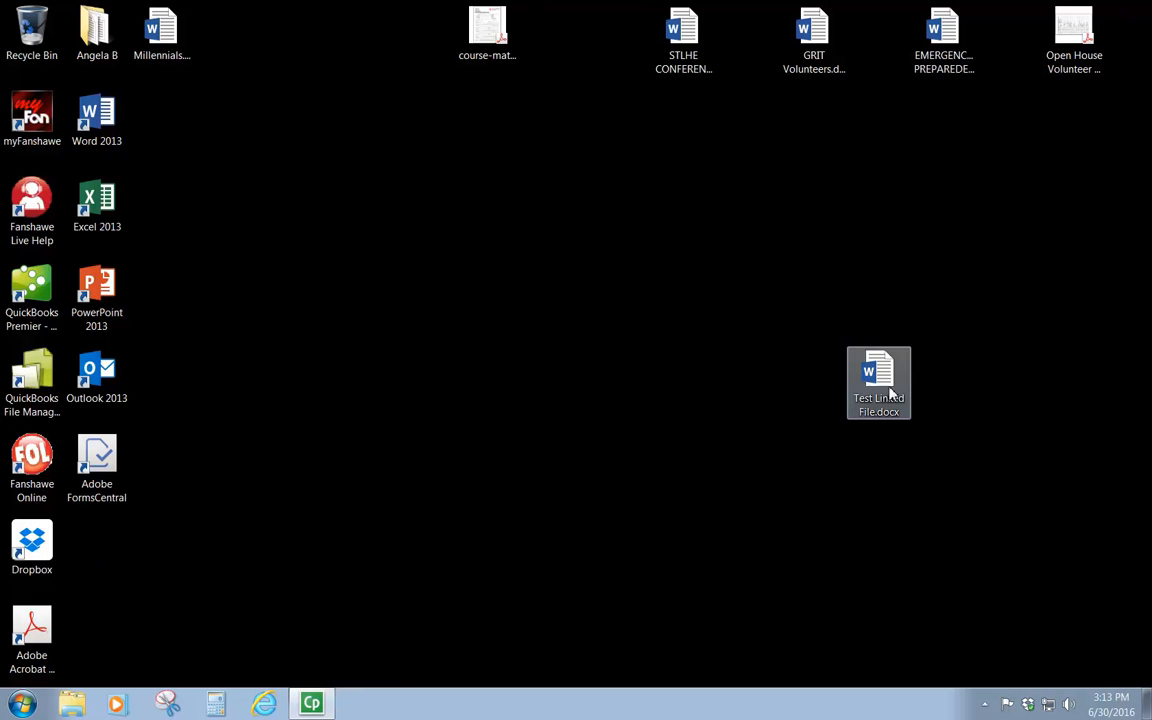
double_click(878, 384)
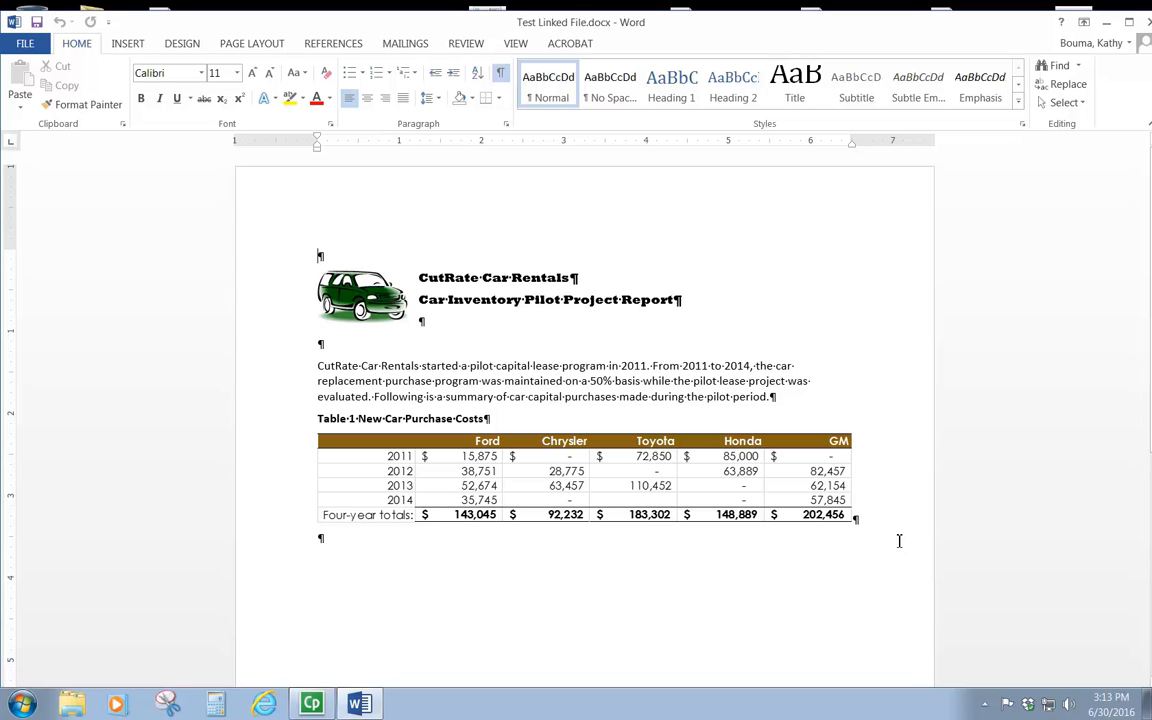
mouse_move(736, 586)
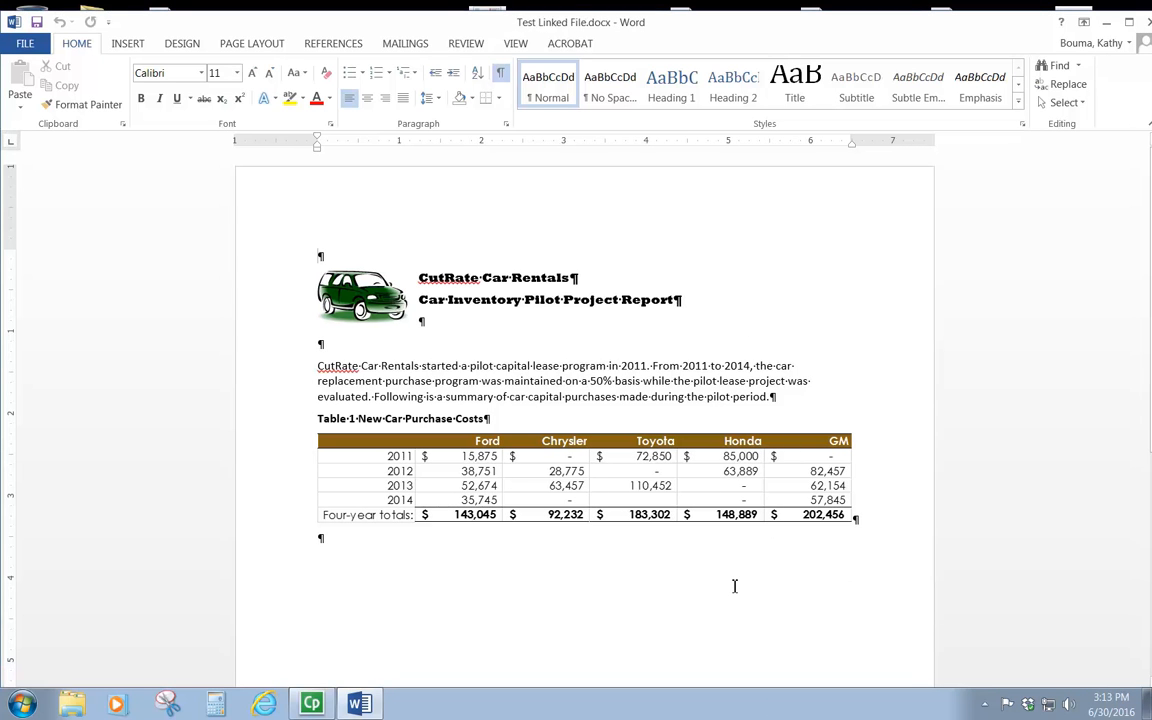
mouse_move(758, 600)
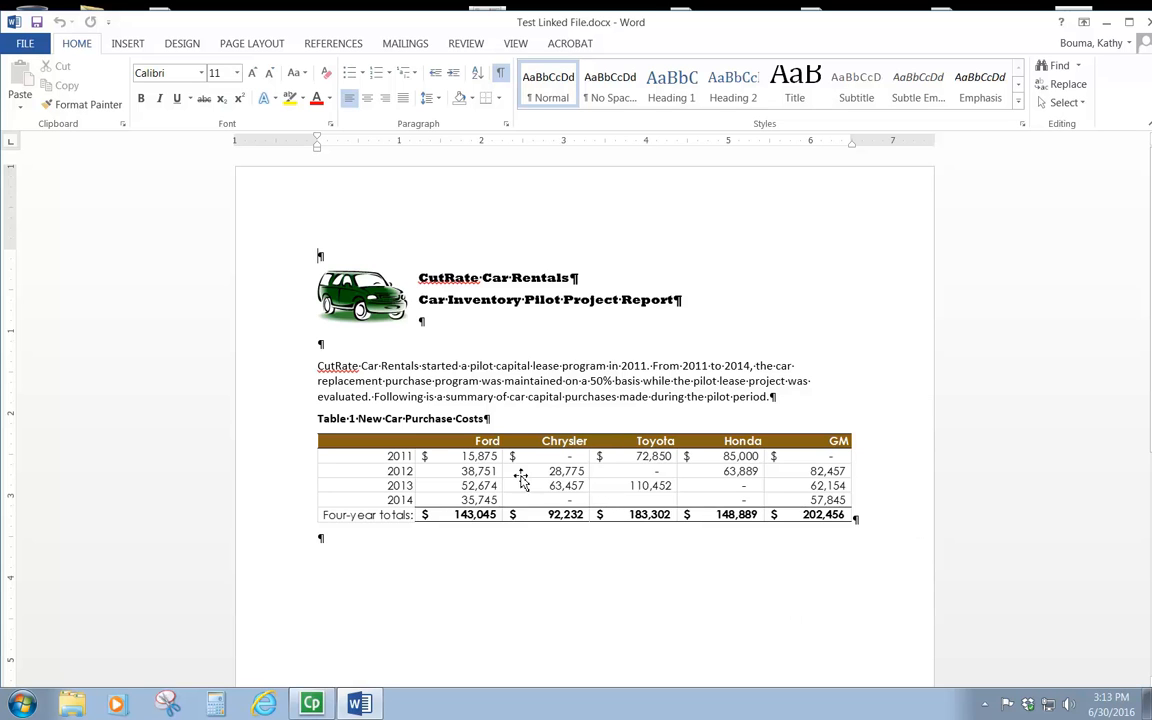
mouse_move(728, 500)
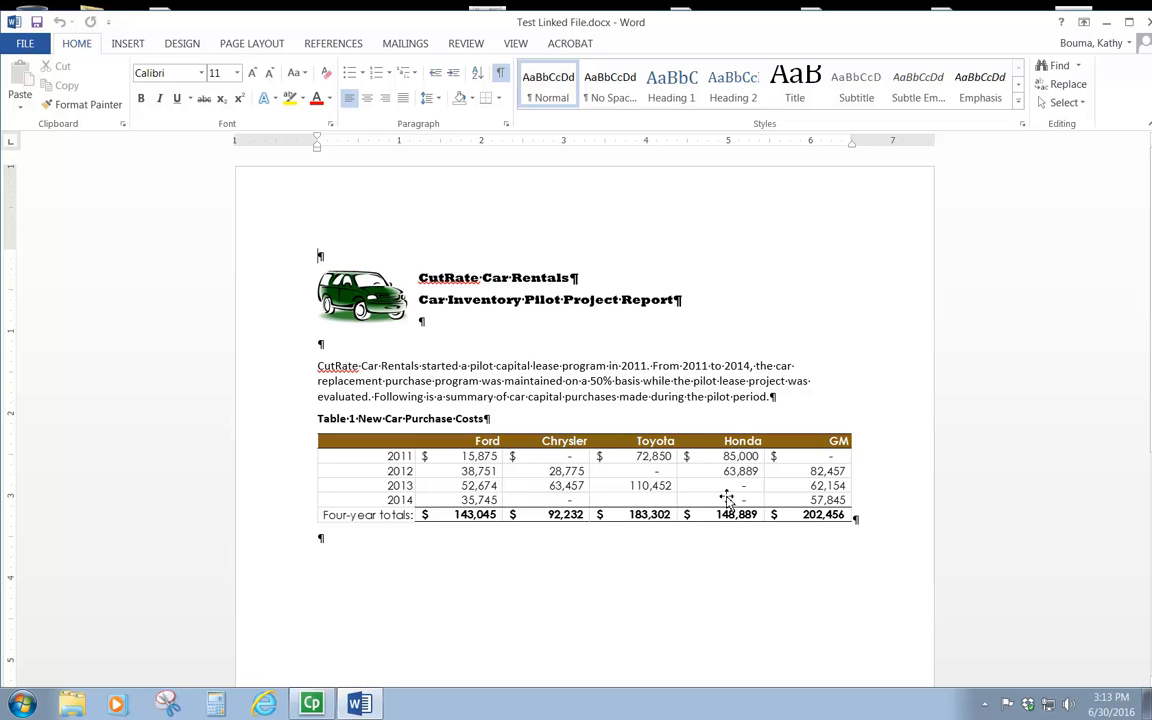
mouse_move(620, 478)
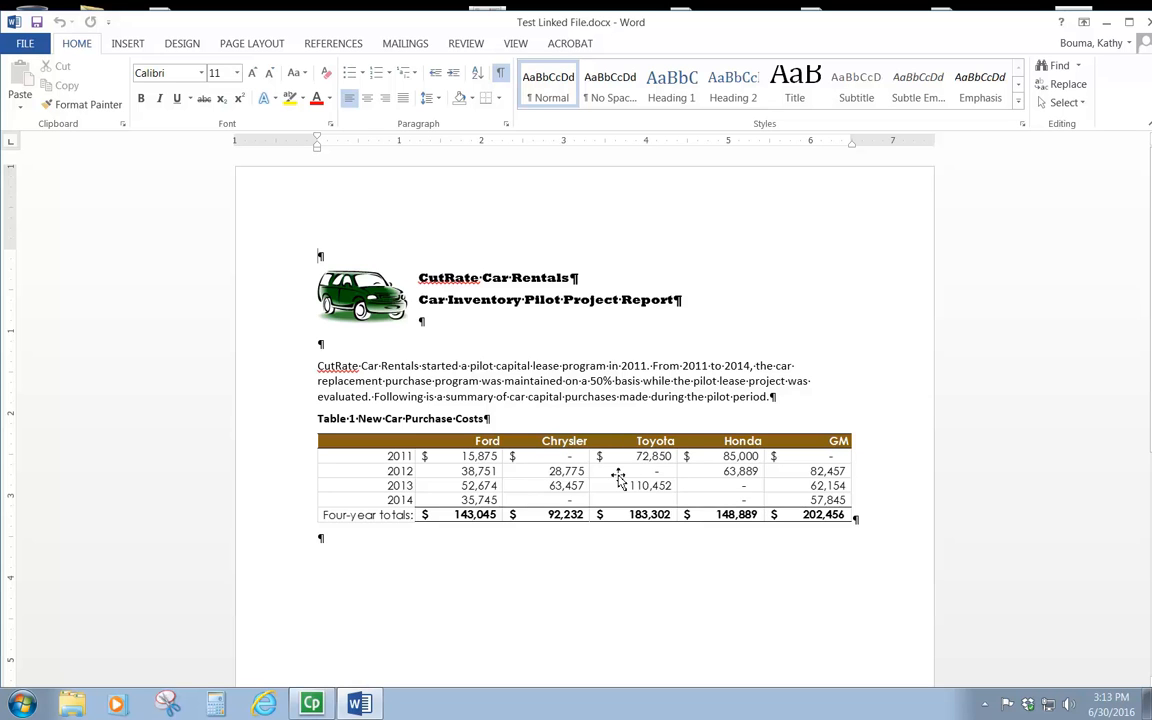
mouse_move(658, 472)
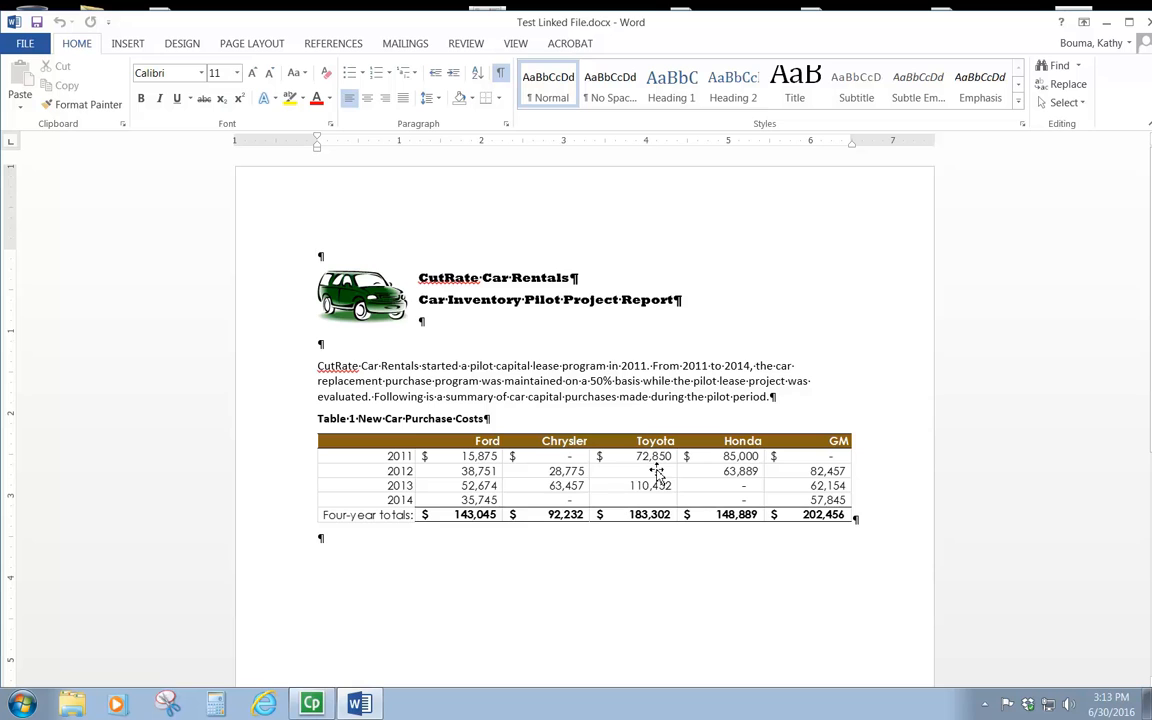
mouse_move(584, 252)
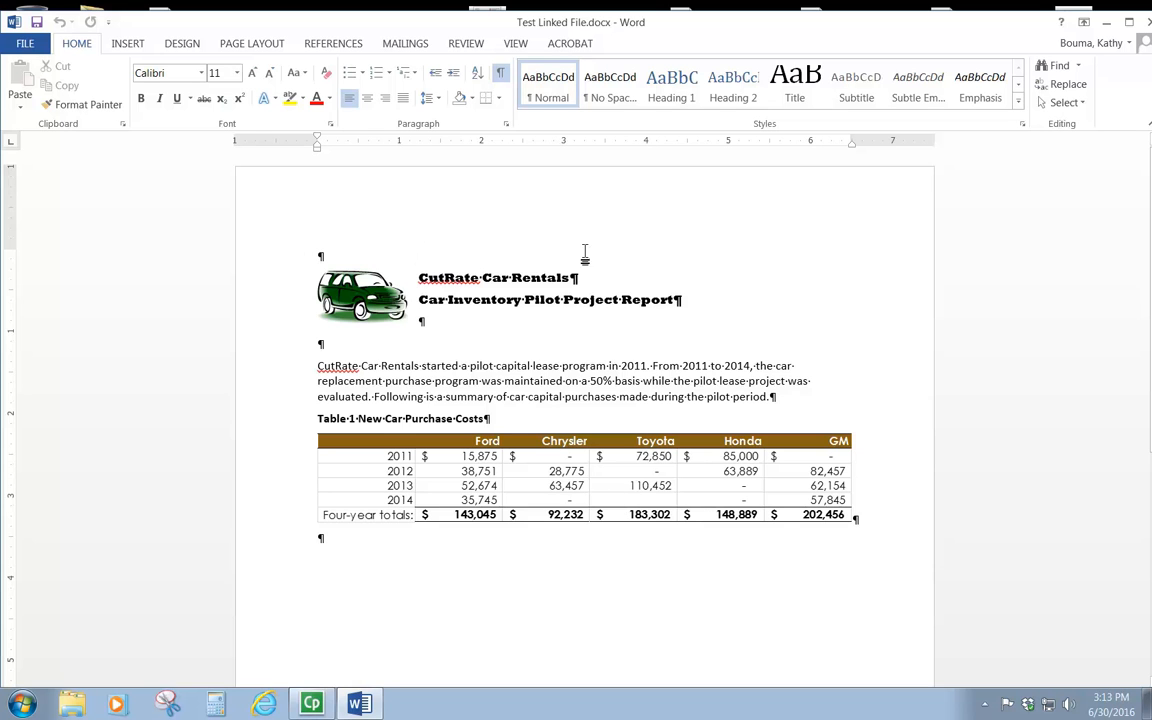